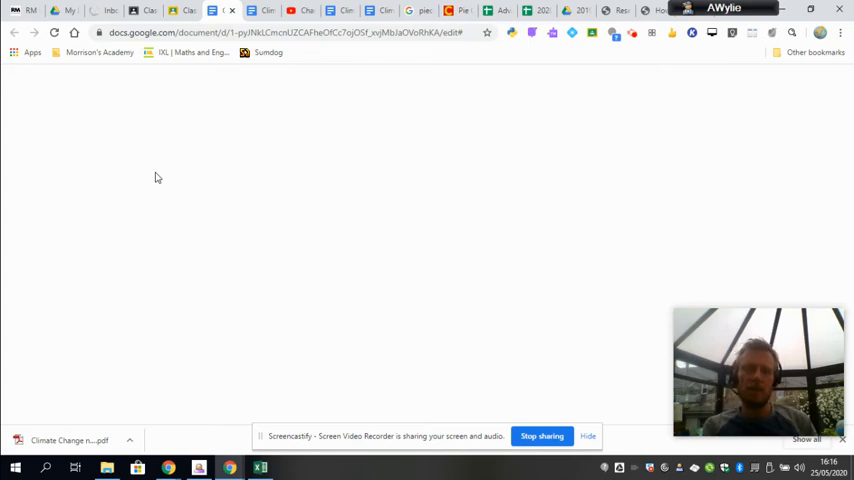
mouse_move(232, 236)
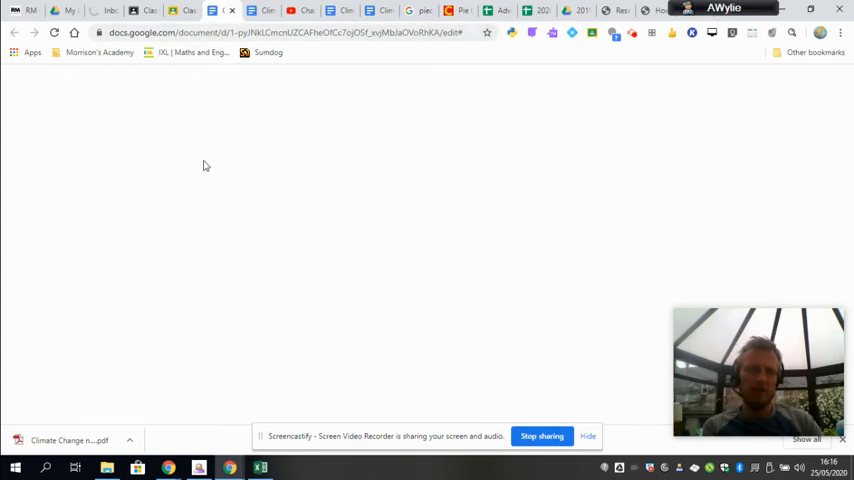
mouse_move(280, 248)
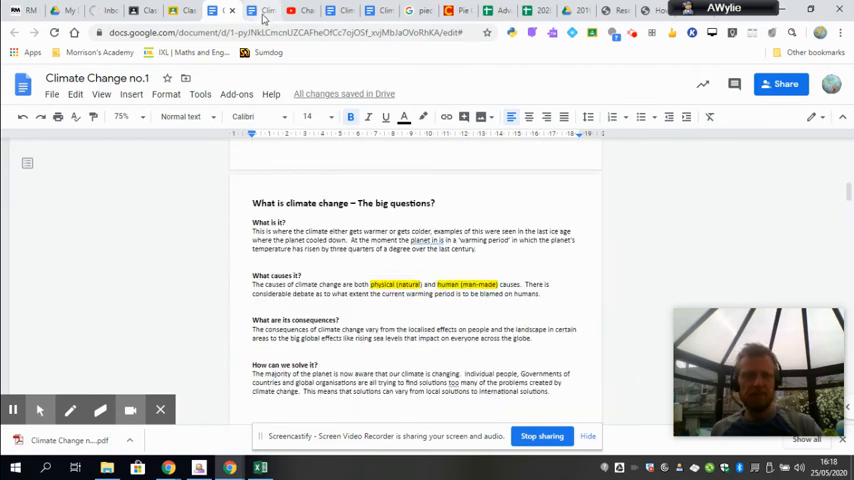
Switch to the Main Instructions document and scroll through its watch, read and task steps
click(264, 12)
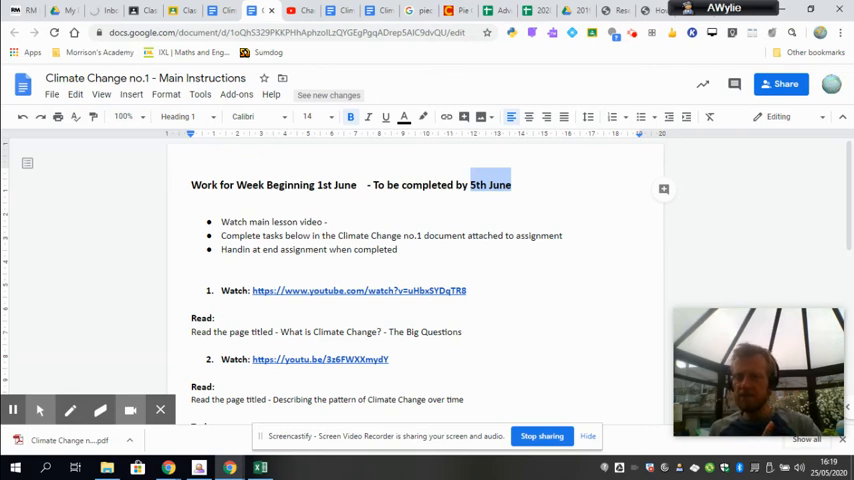
mouse_move(460, 328)
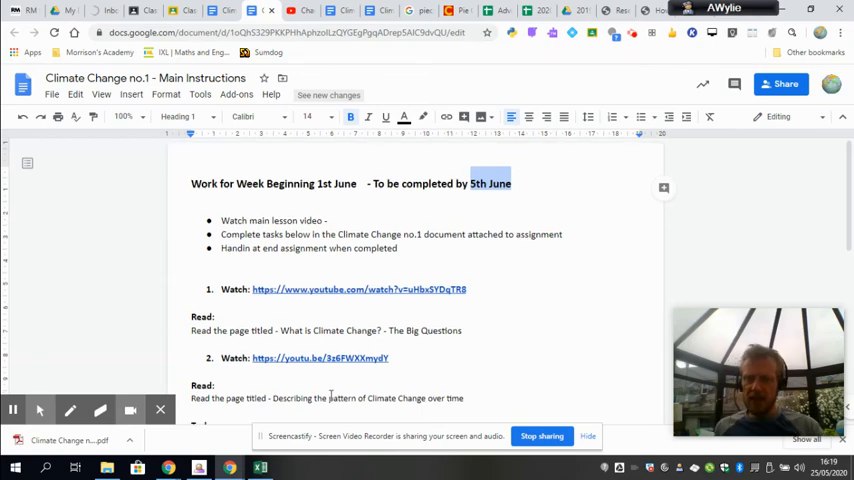
scroll(down, 3)
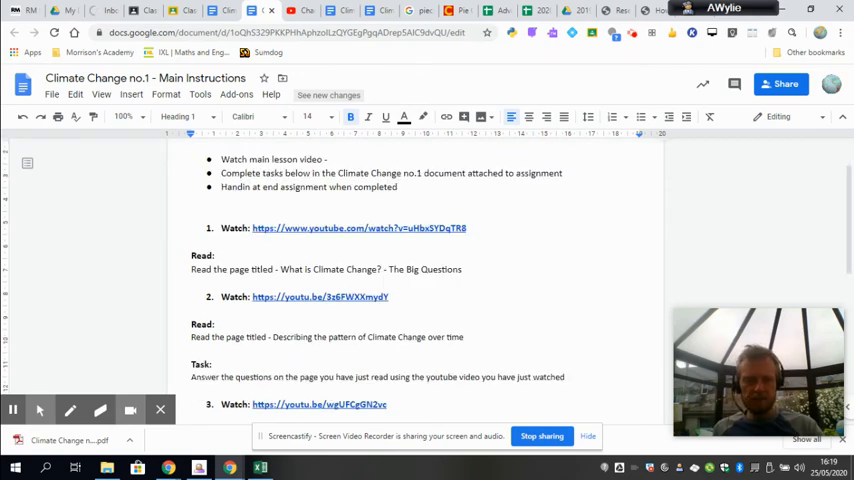
scroll(down, 3)
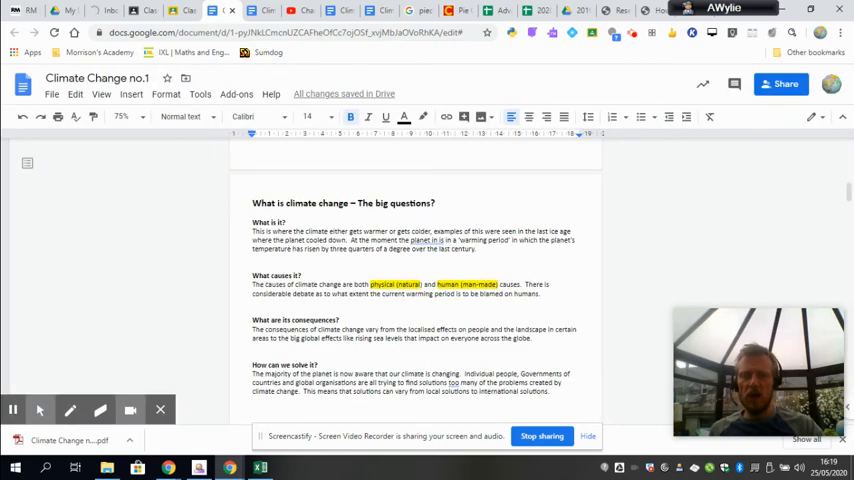
Scroll the notes down to the Global Average Temperature graph page
scroll(down, 3)
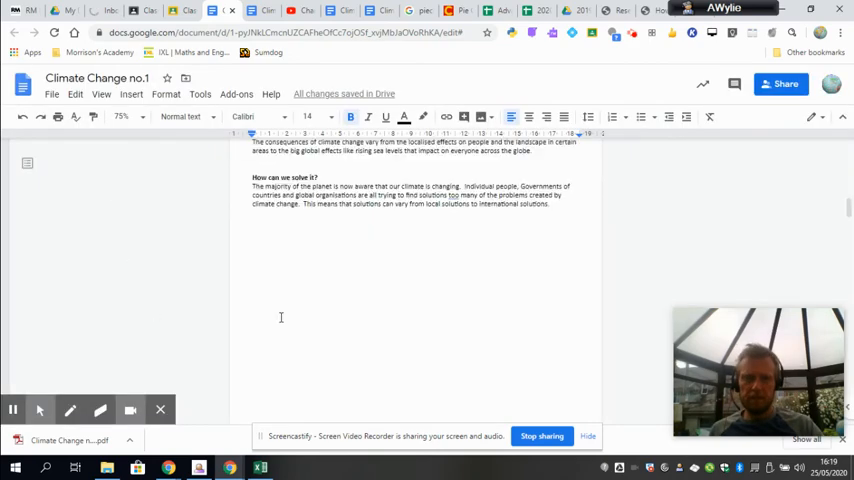
scroll(down, 3)
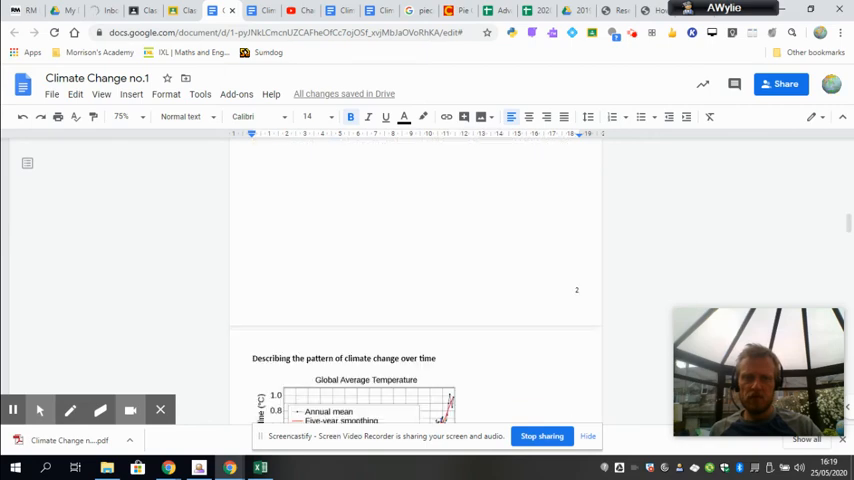
scroll(down, 3)
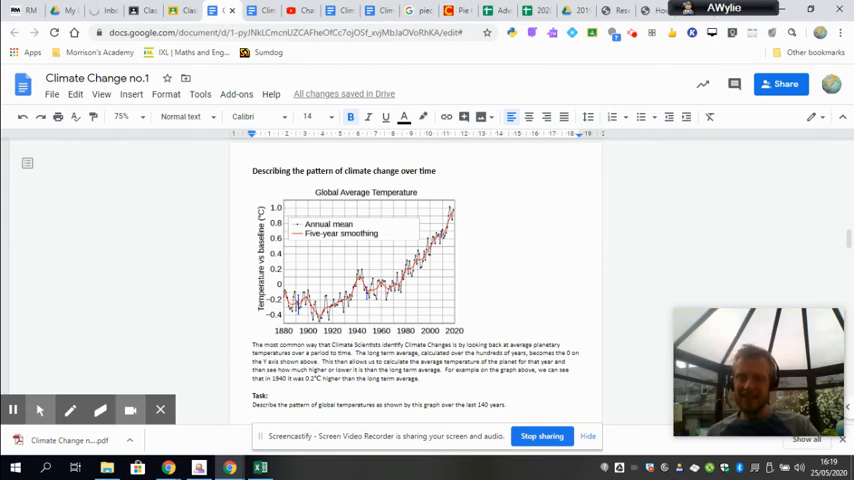
scroll(down, 3)
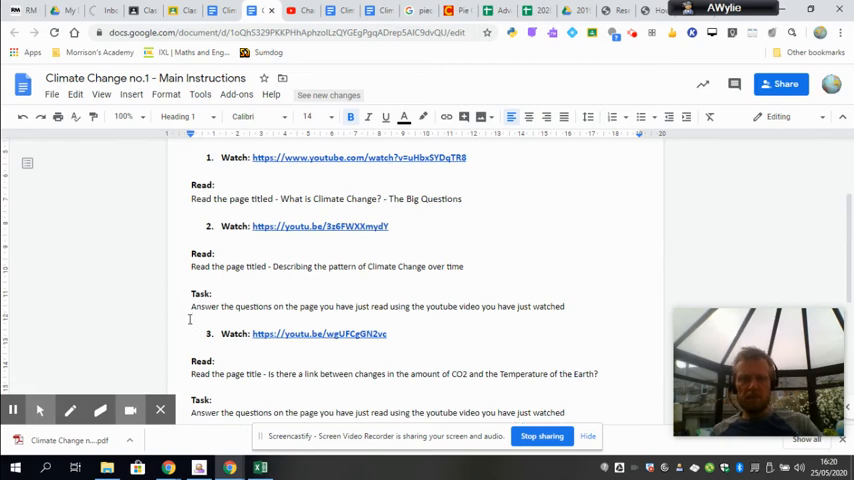
Scroll down to the page linking CO2 changes to Earth's temperature and read its graph
scroll(down, 3)
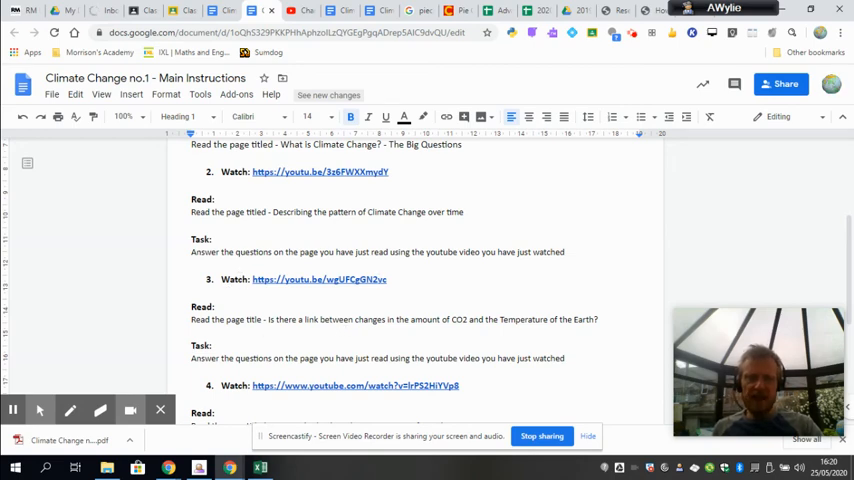
mouse_move(424, 302)
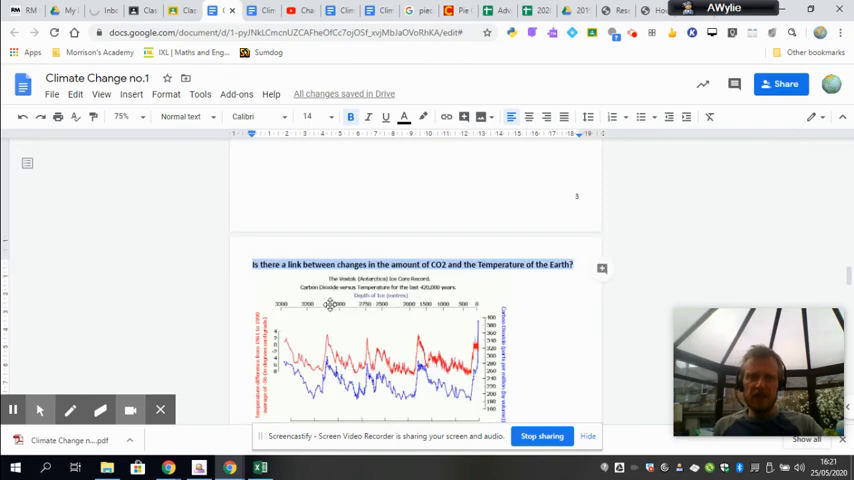
scroll(down, 3)
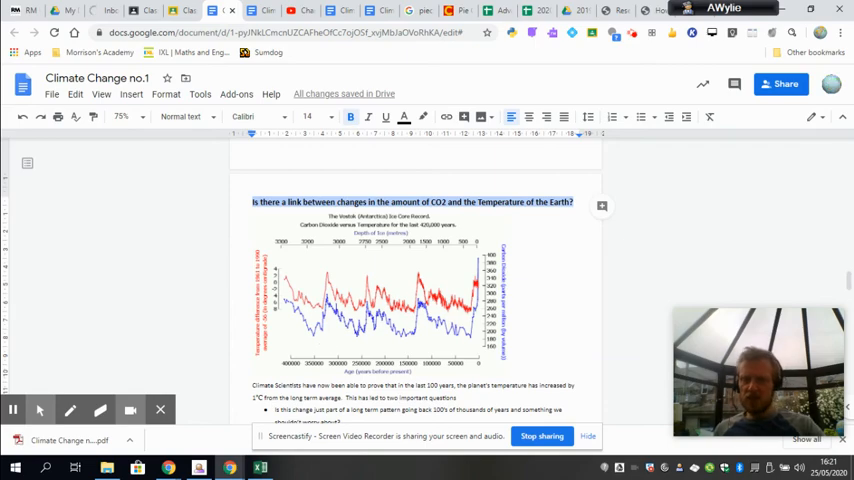
scroll(down, 3)
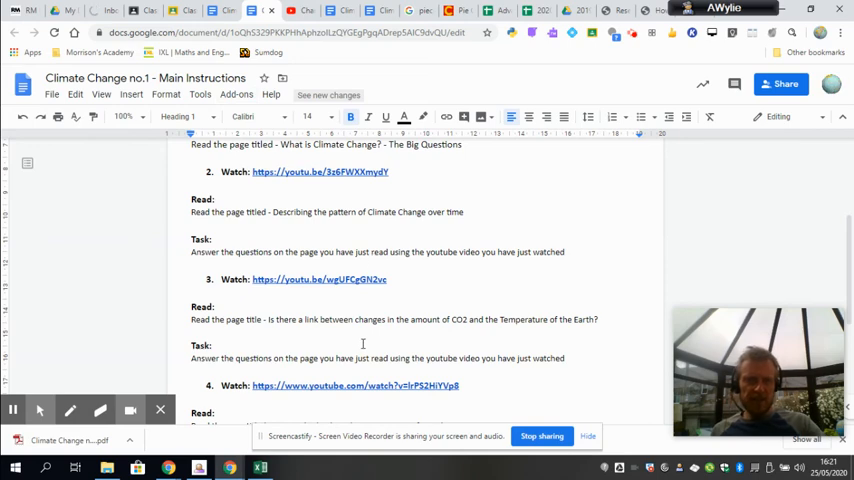
Scroll to the task questions on past temperature and CO2 patterns
scroll(down, 3)
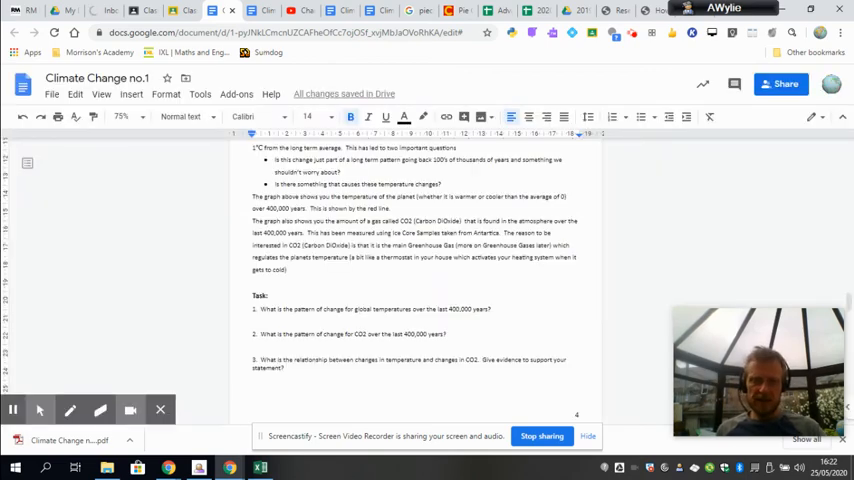
Scroll to the planet temperature map page with its questions, then switch to Main Instructions
scroll(down, 3)
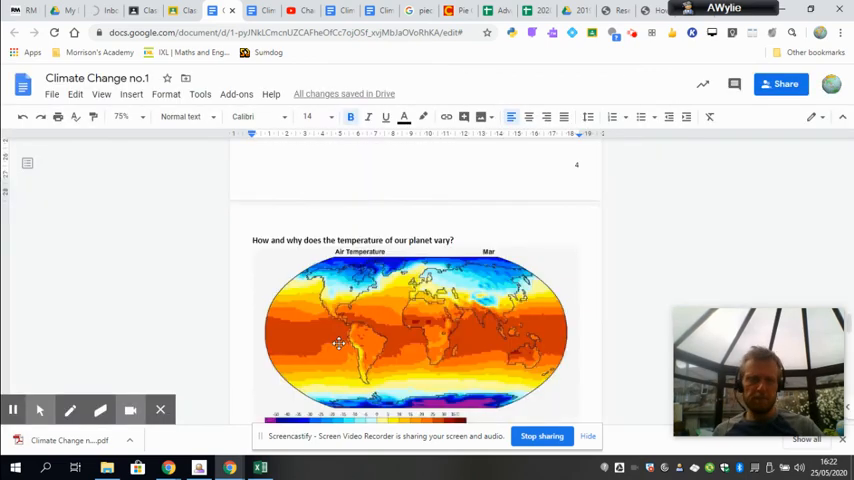
scroll(down, 3)
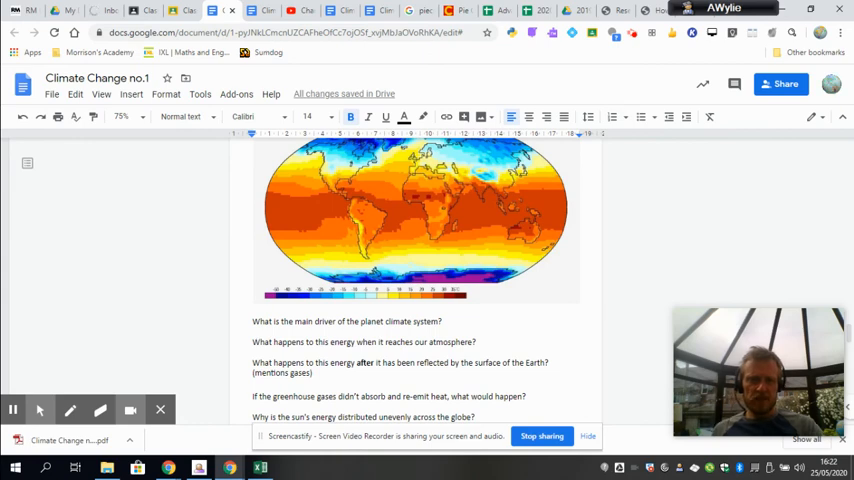
scroll(down, 3)
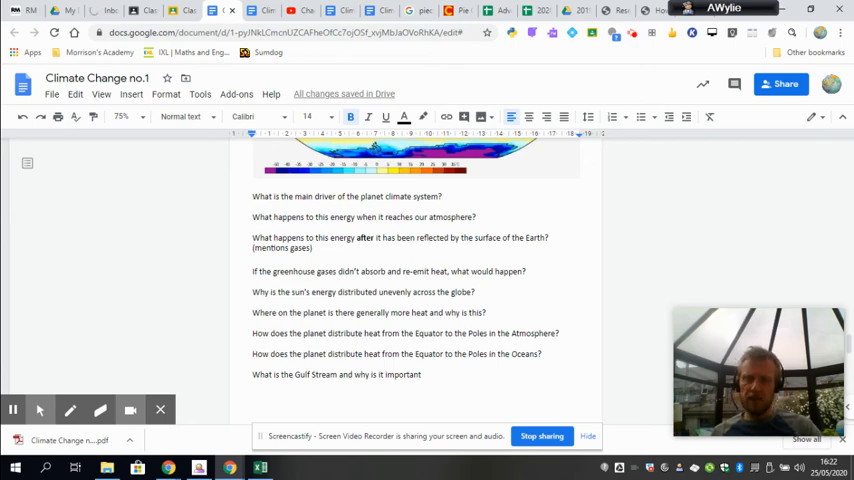
click(252, 10)
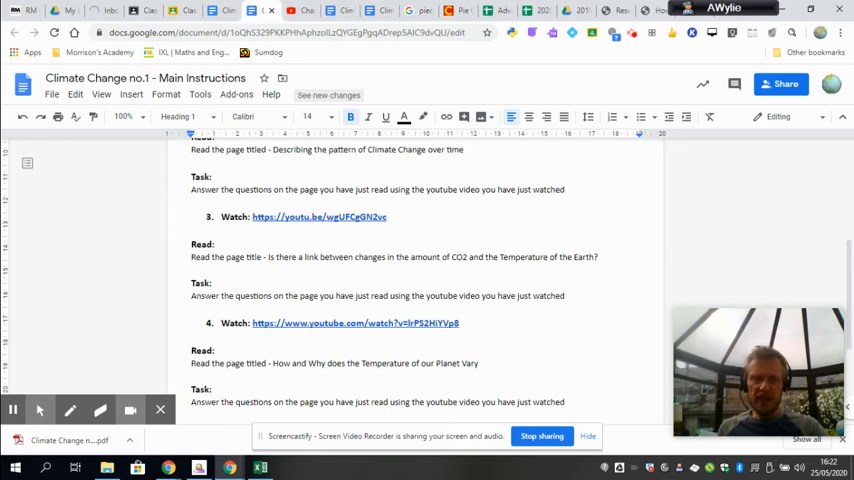
Scroll through the Main Instructions task list before returning to the notes
scroll(down, 3)
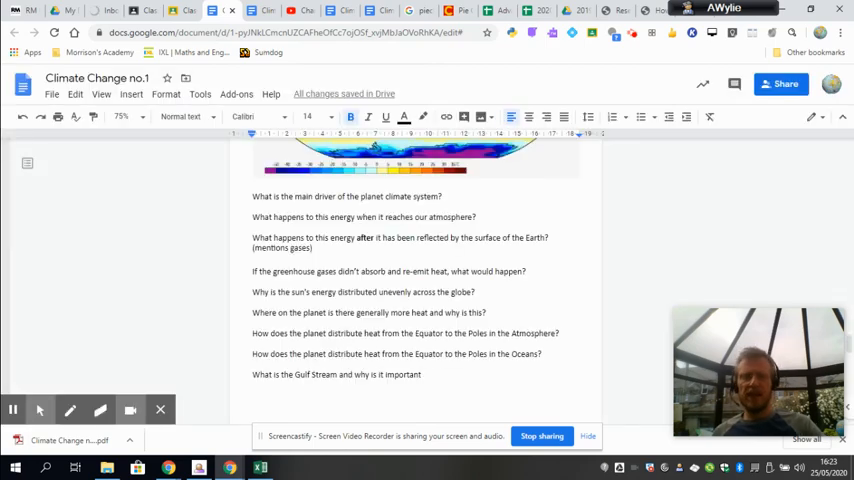
Scroll to the 'What is the Greenhouse Effect?' page and place the cursor below its questions
scroll(down, 3)
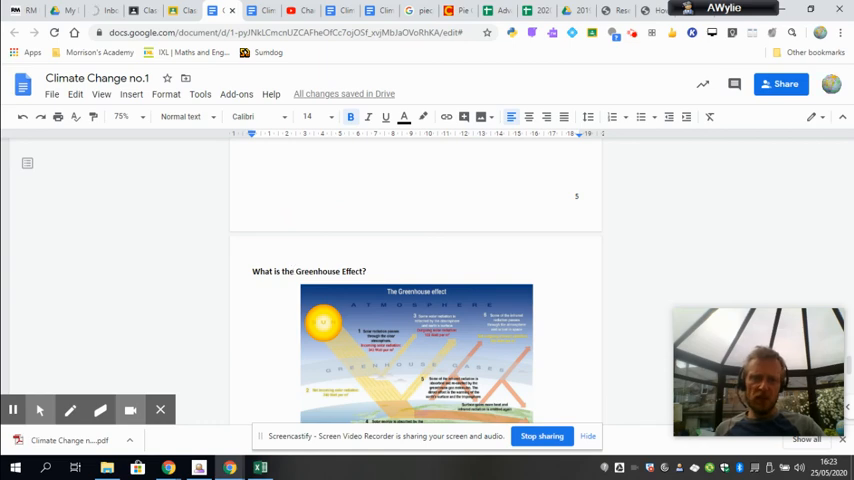
scroll(down, 3)
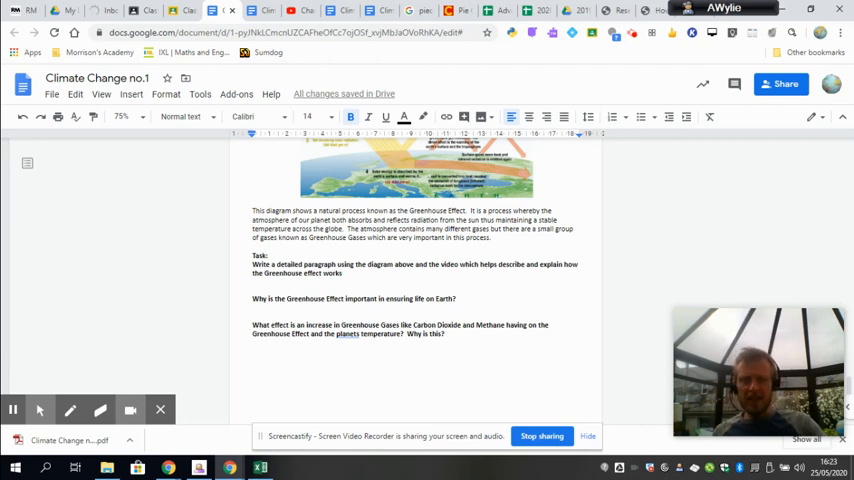
click(276, 358)
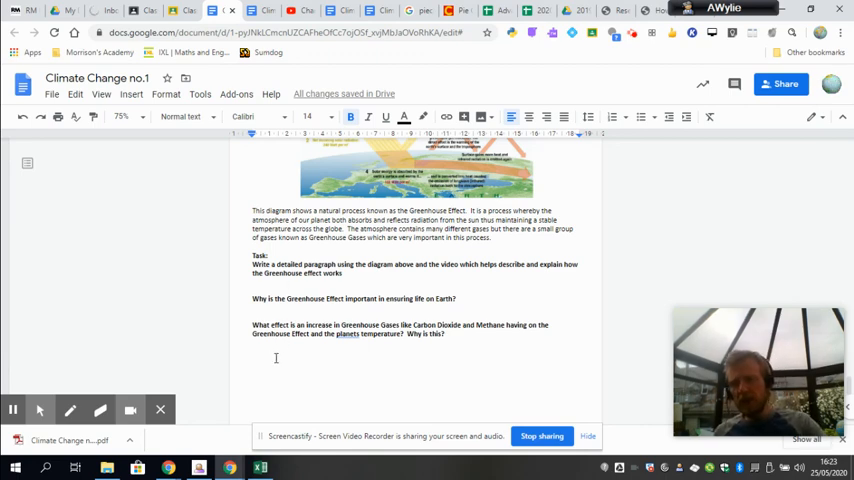